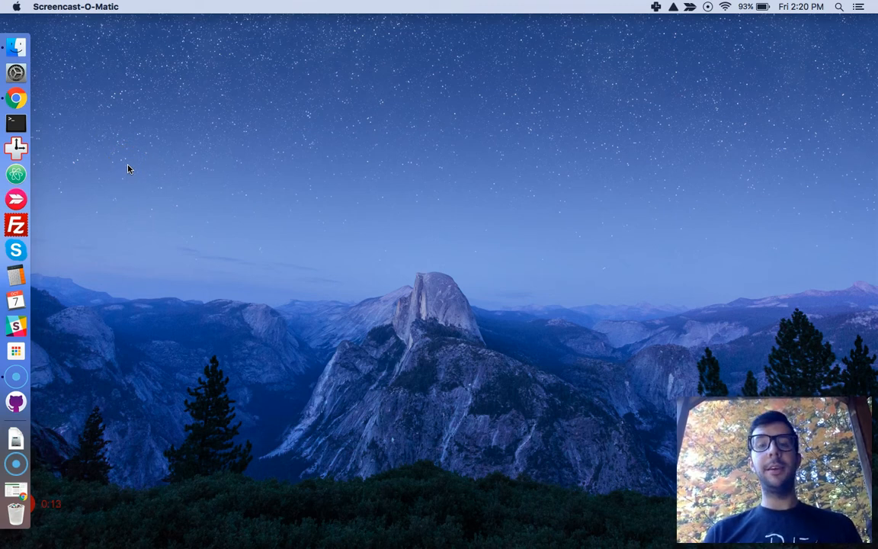
pyautogui.moveTo(55, 94)
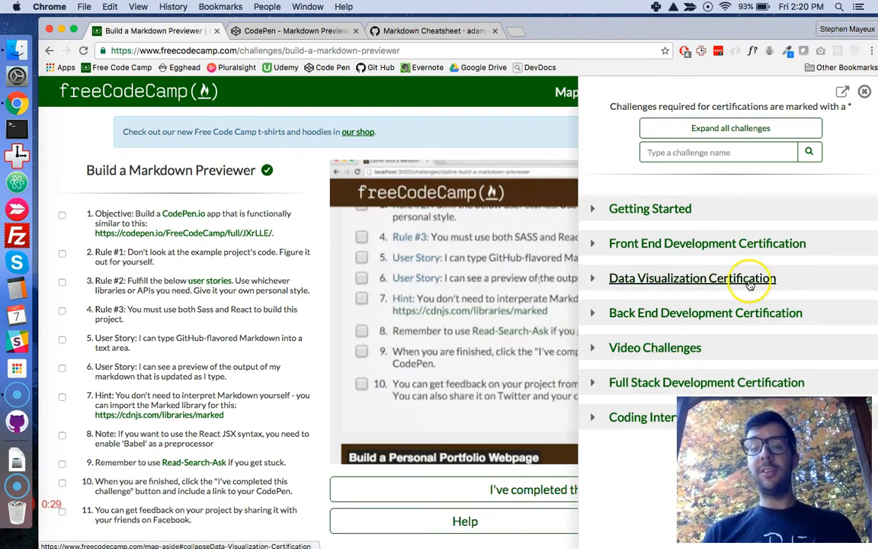
# Step: Open the Build a Markdown Previewer challenge from the map's React Projects list
pyautogui.click(692, 277)
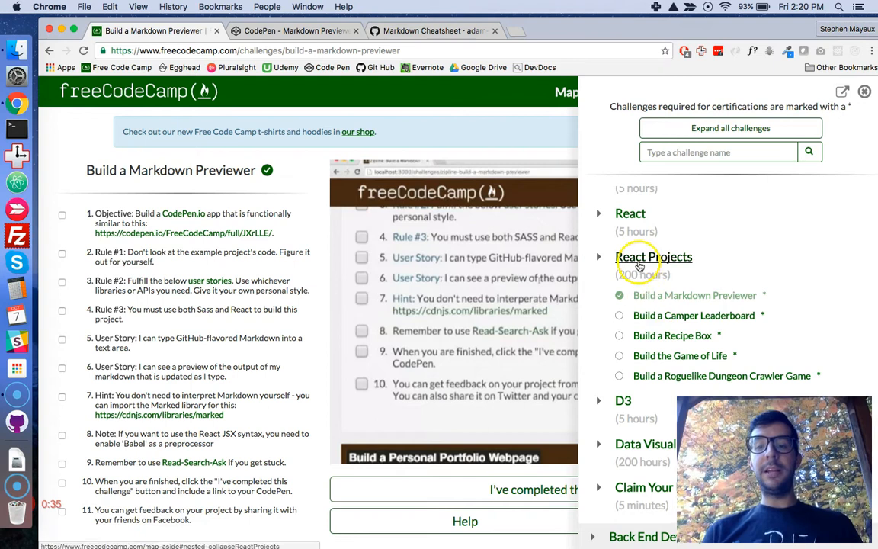
pyautogui.click(653, 256)
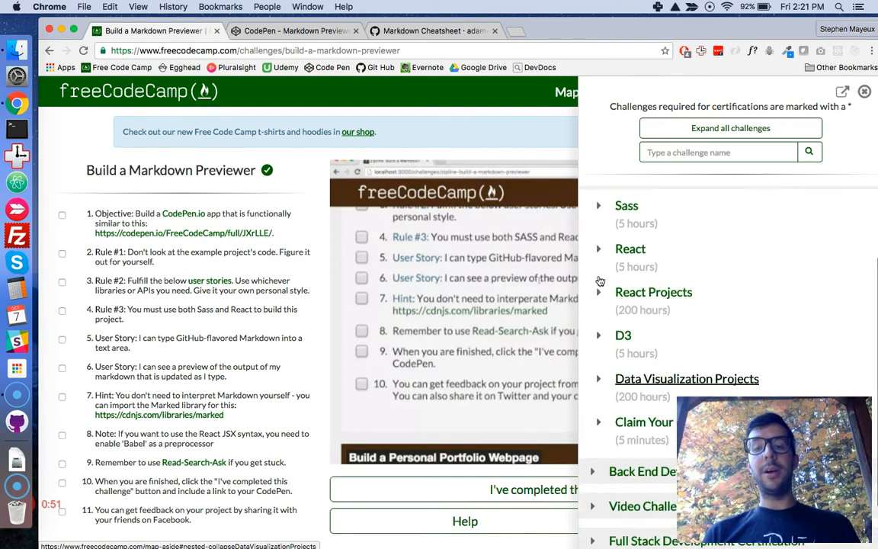
pyautogui.click(599, 307)
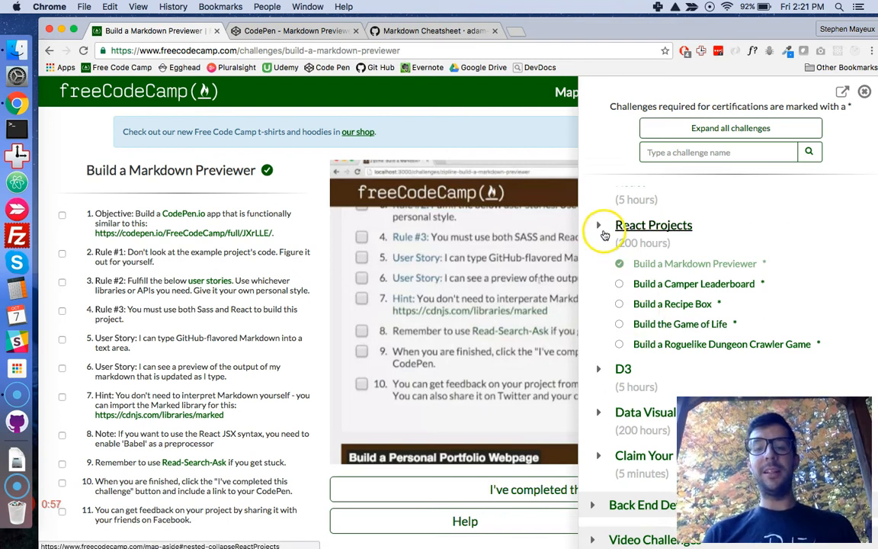
pyautogui.click(599, 225)
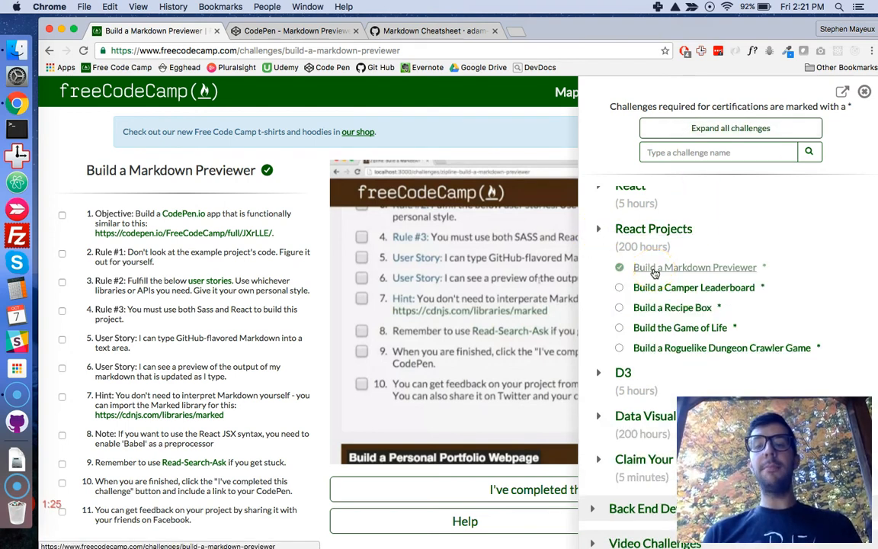
pyautogui.click(865, 92)
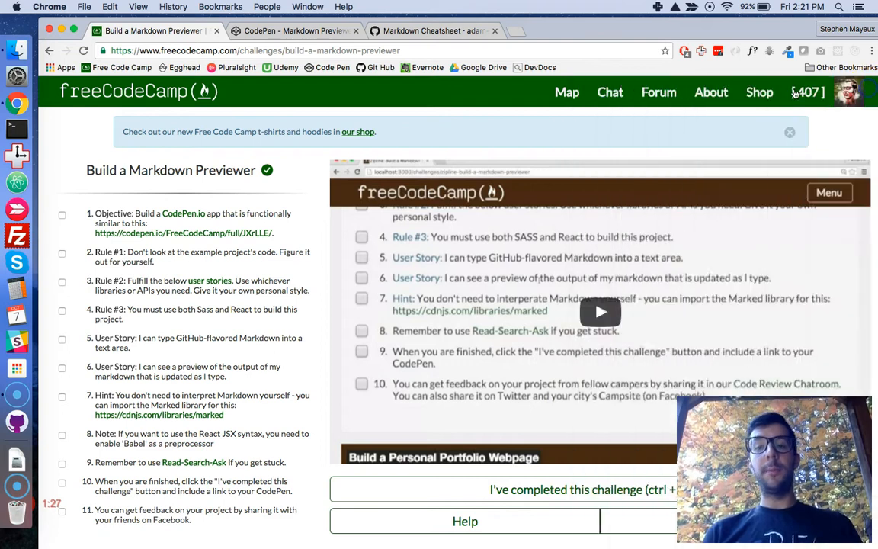
pyautogui.moveTo(103, 150)
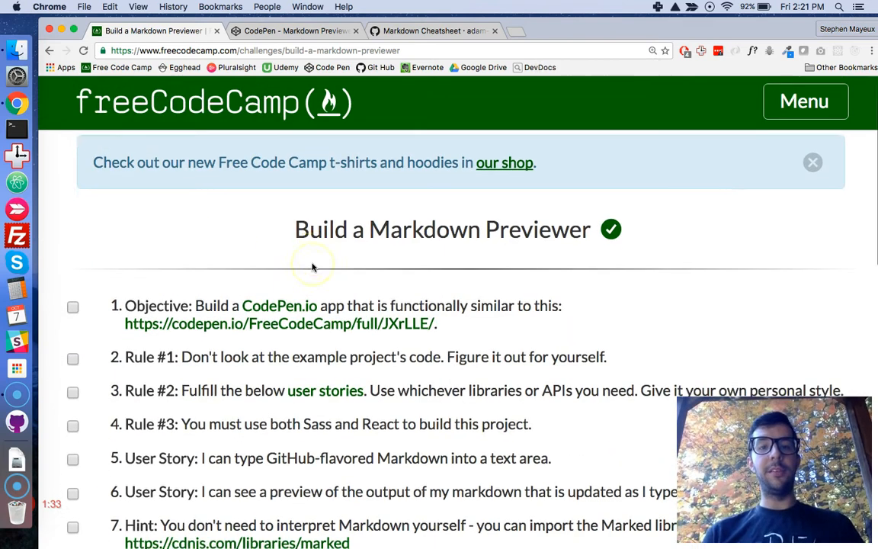
# Step: Enlarge the challenge page and scroll down to the numbered rules
pyautogui.click(813, 161)
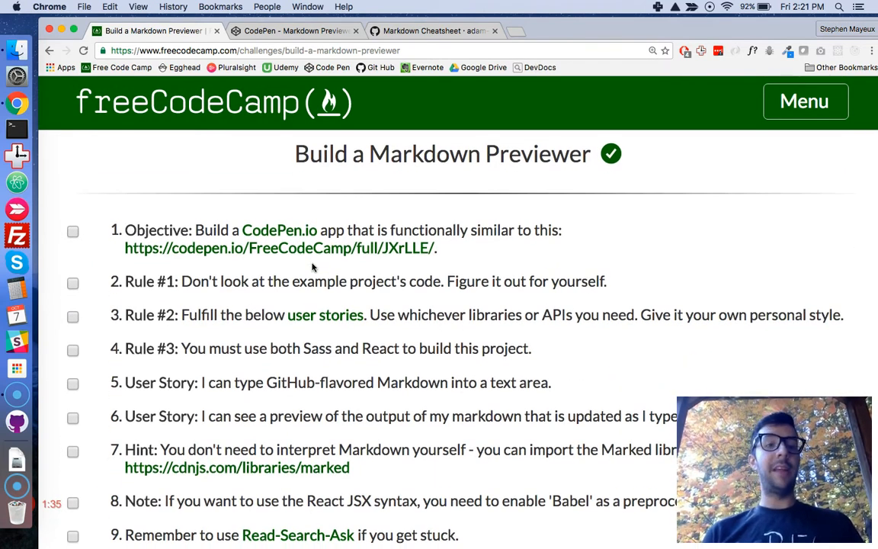
pyautogui.scroll(-3)
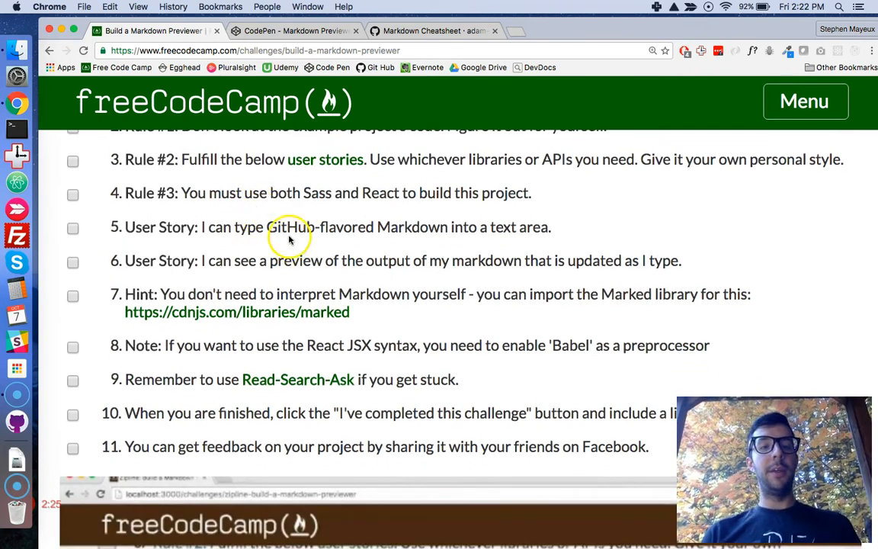
pyautogui.moveTo(296, 194)
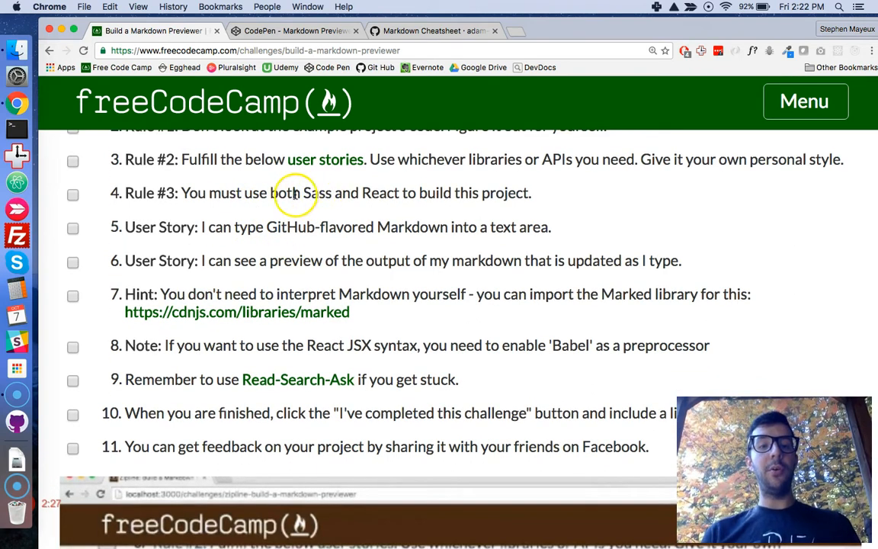
# Step: Highlight the 'Sass and React' and GitHub-flavored Markdown requirements, then switch to the CodePen pen
pyautogui.moveTo(303, 192); pyautogui.dragTo(402, 192)
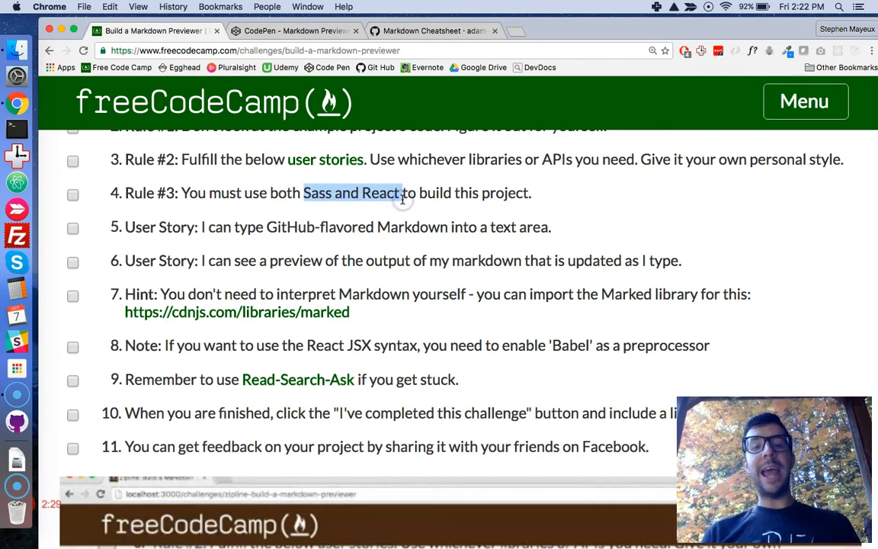
pyautogui.click(385, 193)
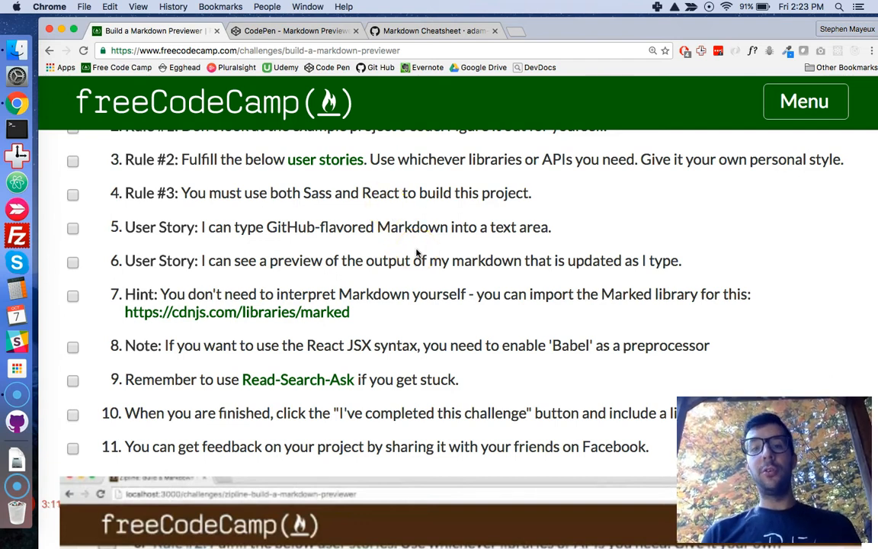
pyautogui.scroll(-3)
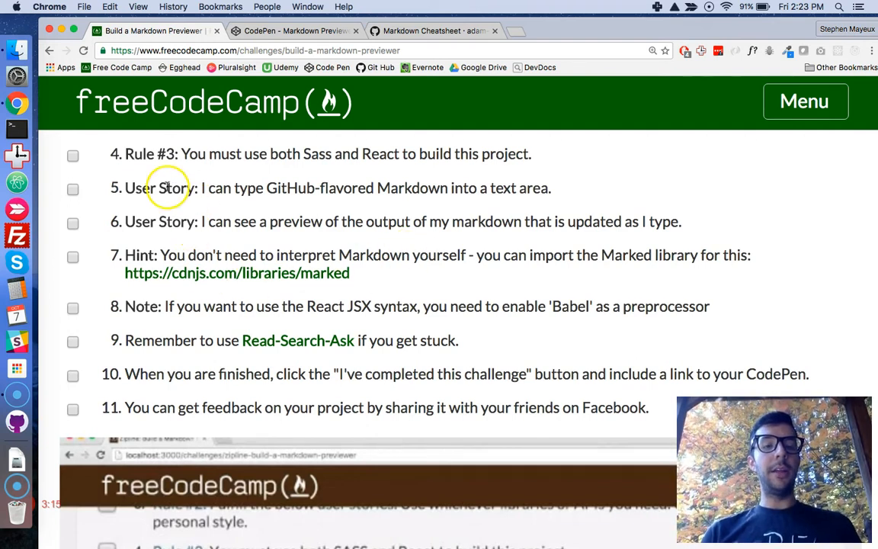
pyautogui.moveTo(208, 188); pyautogui.dragTo(550, 188)
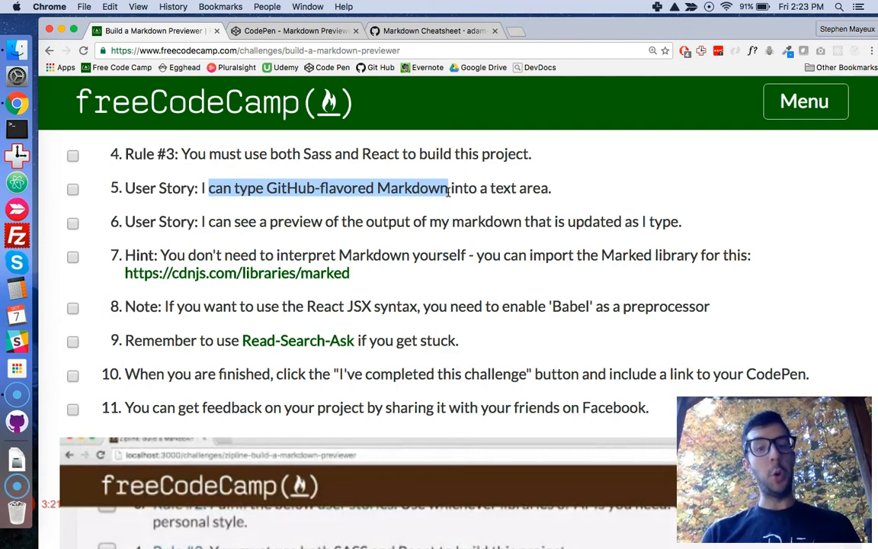
pyautogui.moveTo(261, 64)
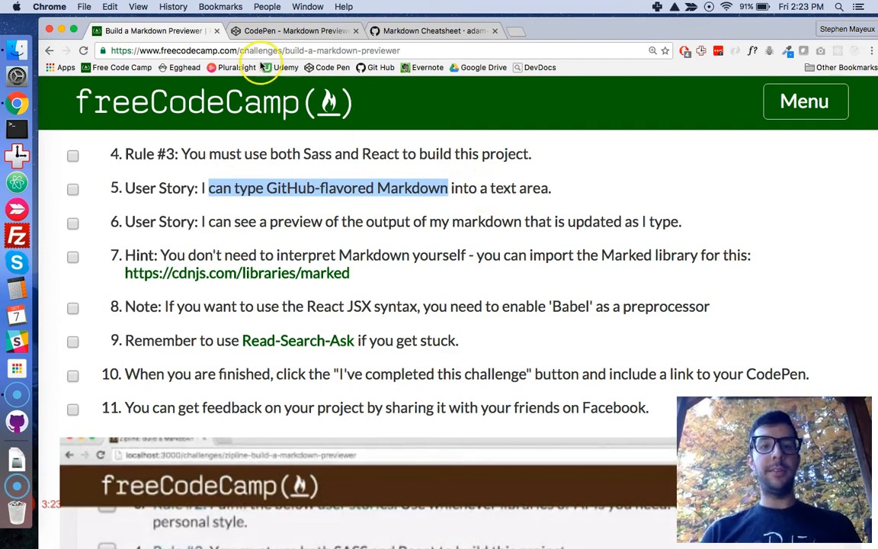
pyautogui.click(296, 31)
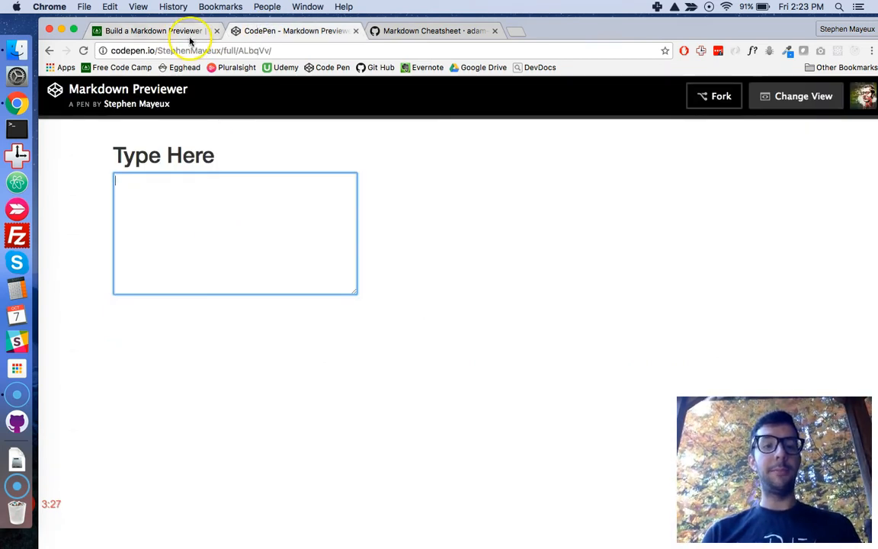
# Step: Revisit the freeCodeCamp challenge, then bring up the GitHub Markdown Cheatsheet tab
pyautogui.click(152, 31)
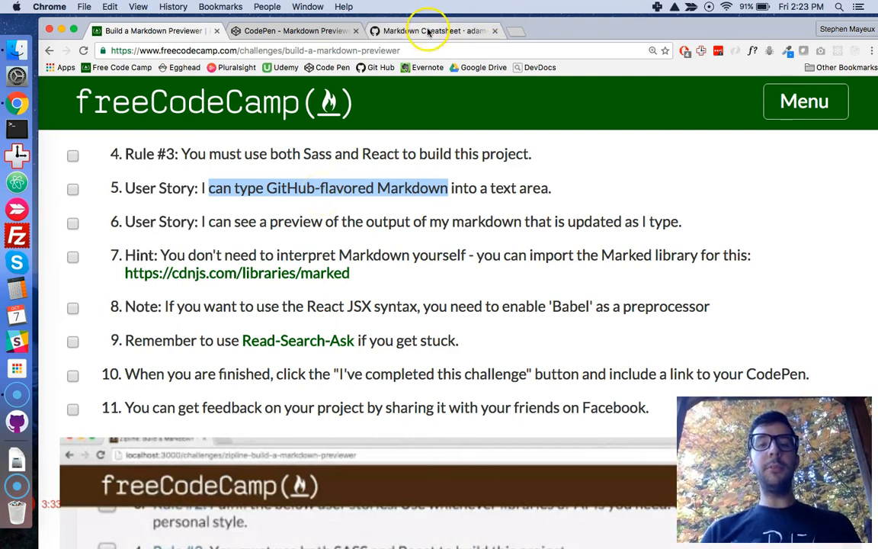
pyautogui.click(430, 31)
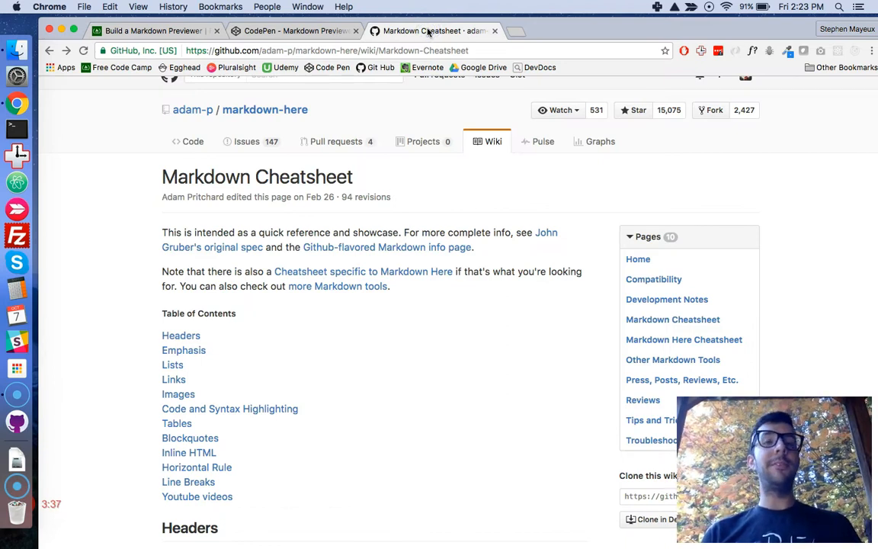
# Step: Browse the cheatsheet's H1 header, emphasis, lists and links examples, then return to freeCodeCamp
pyautogui.scroll(-3)
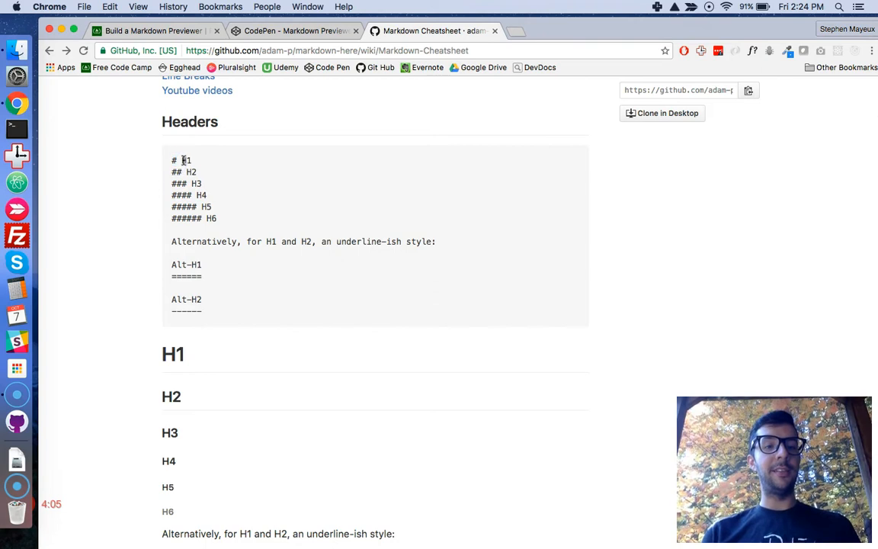
pyautogui.doubleClick(172, 354)
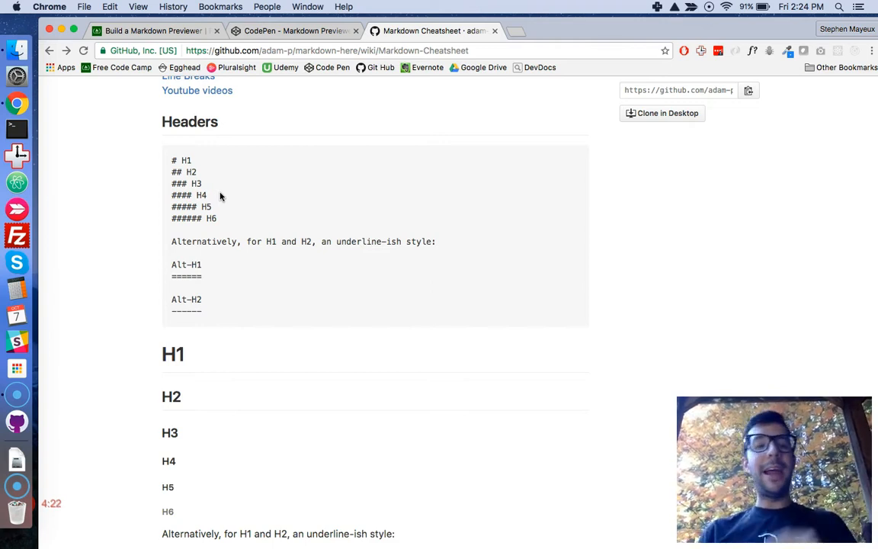
pyautogui.scroll(-3)
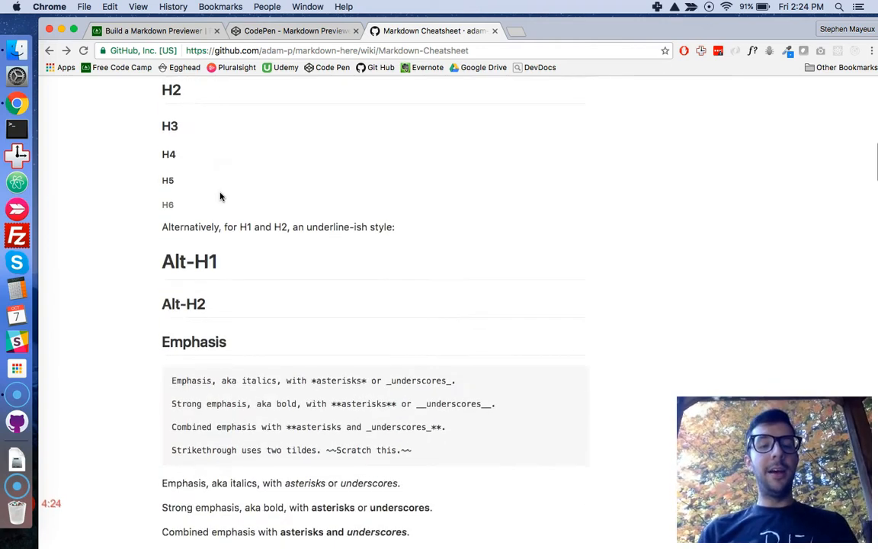
pyautogui.scroll(-3)
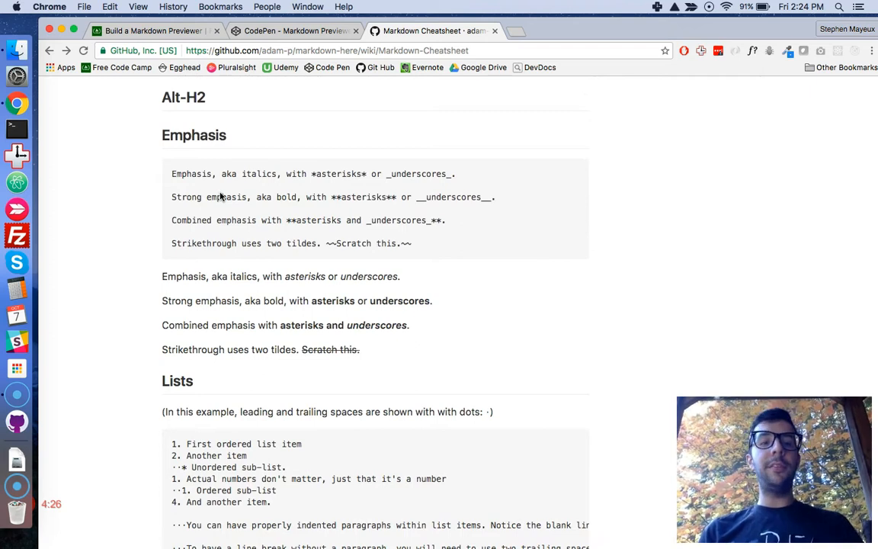
pyautogui.scroll(-3)
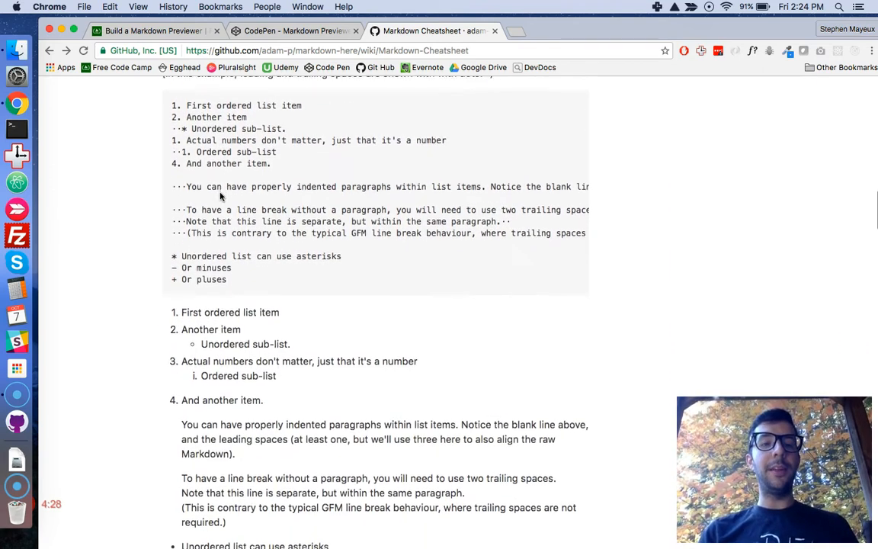
pyautogui.scroll(-3)
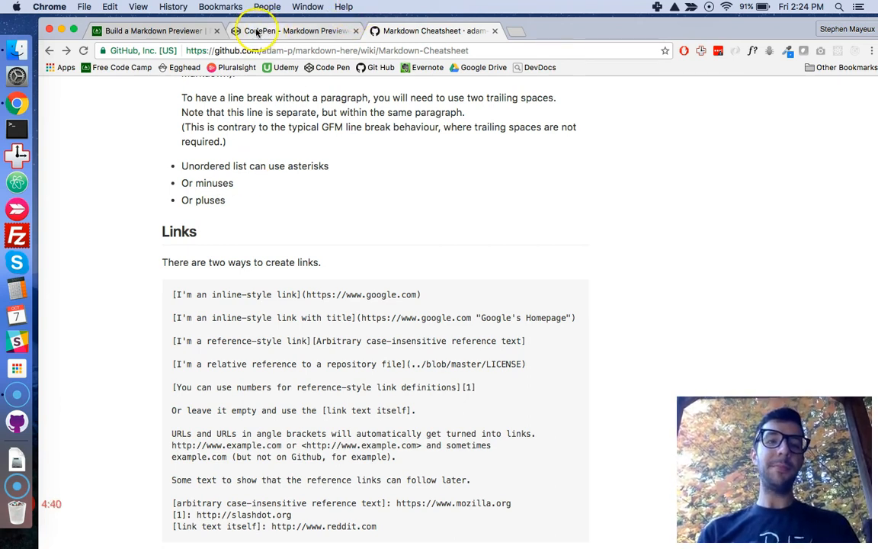
pyautogui.click(153, 30)
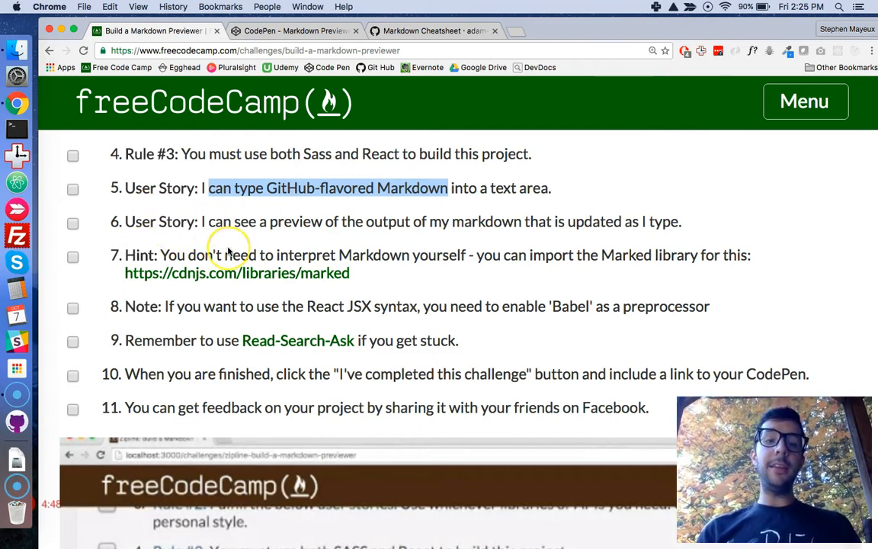
pyautogui.moveTo(331, 247)
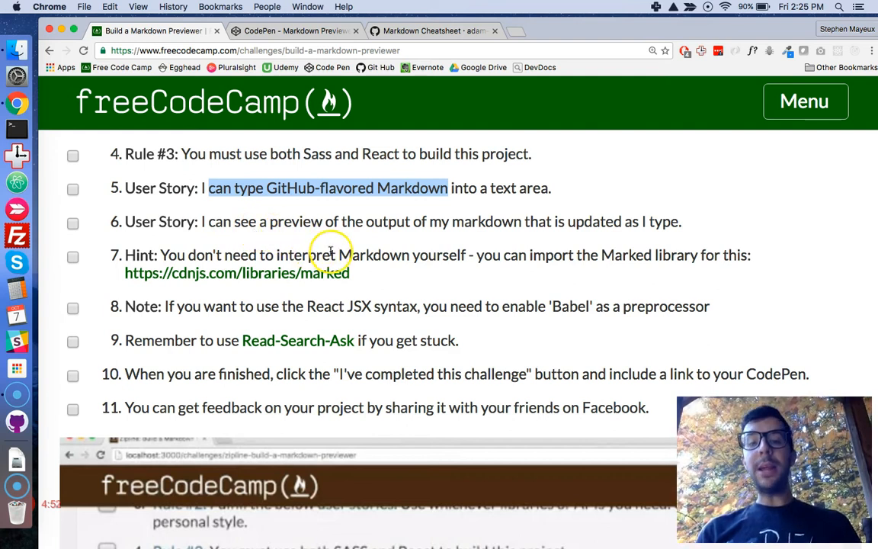
pyautogui.moveTo(472, 222)
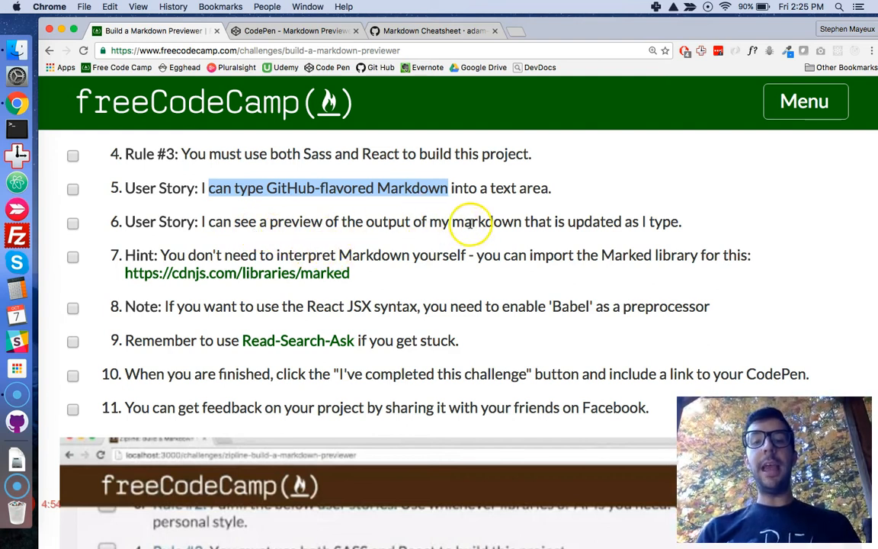
pyautogui.moveTo(599, 238)
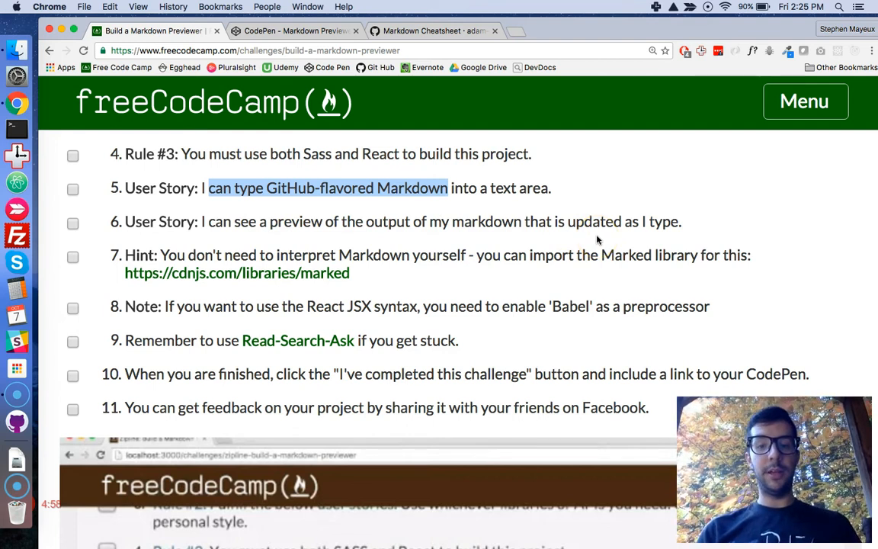
# Step: Switch to the CodePen Markdown Previewer pen with its empty text area
pyautogui.click(293, 30)
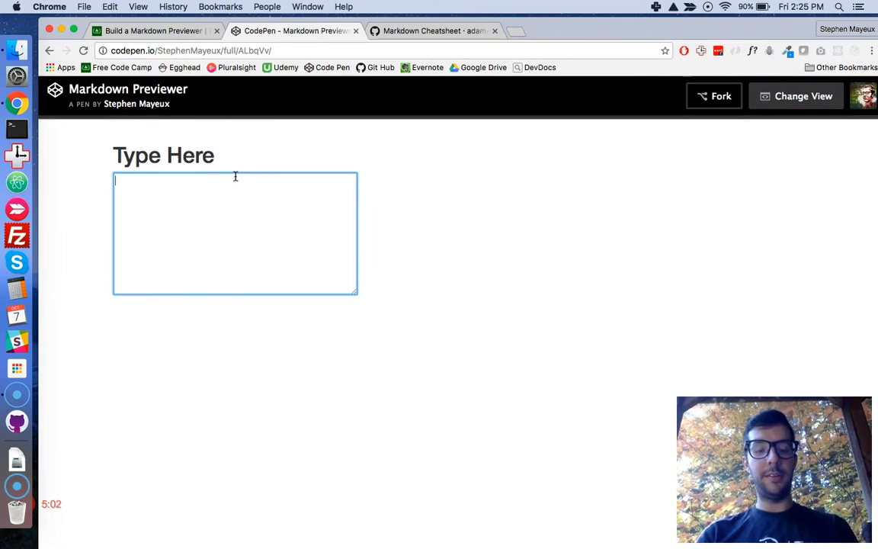
# Step: Type the '# Hello' heading and '### How are you?!' subheading
pyautogui.write('#')
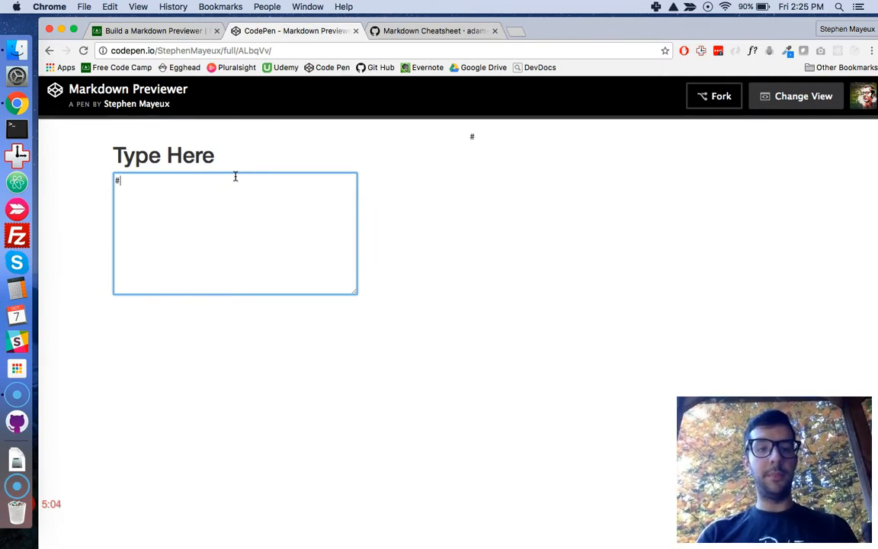
pyautogui.write('Hel')
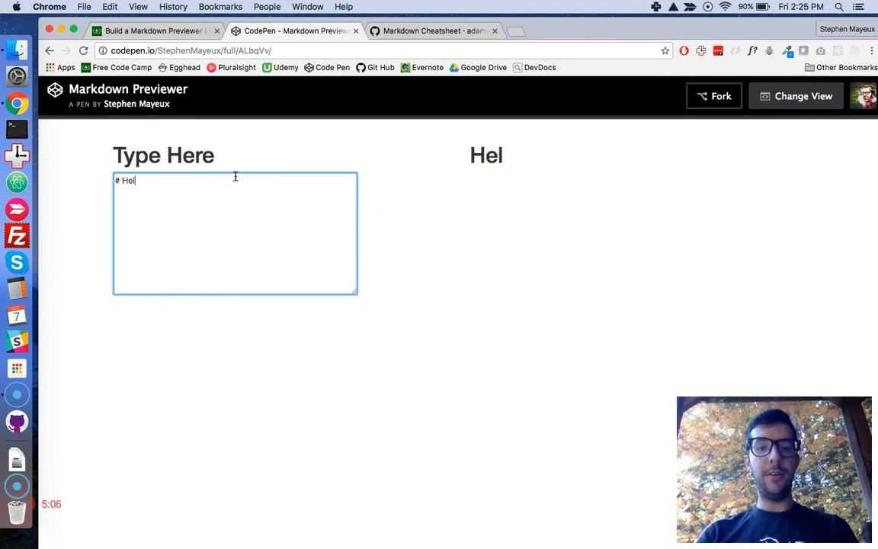
pyautogui.write('lo')
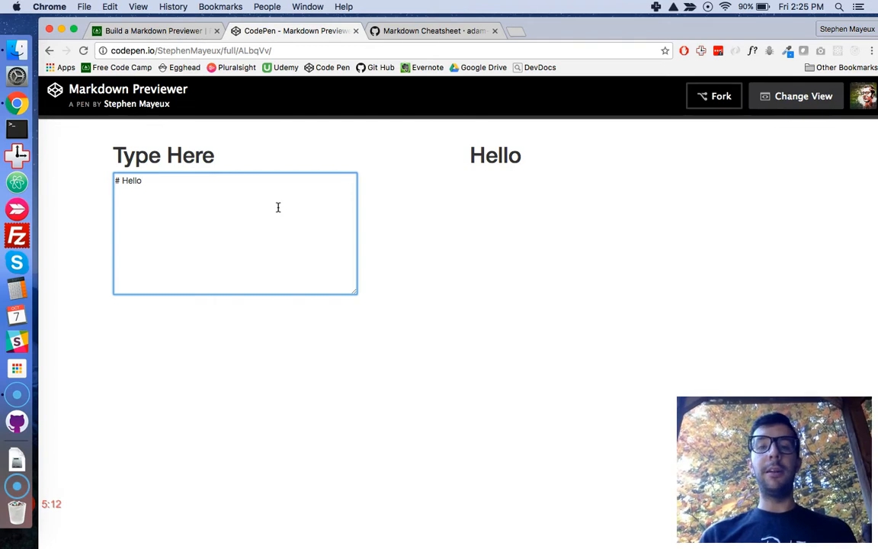
pyautogui.write('#')
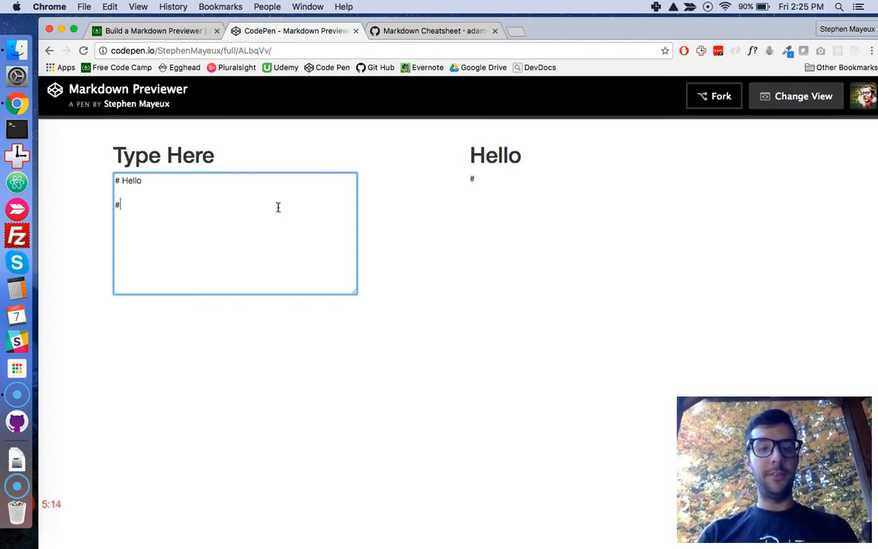
pyautogui.write('## He')
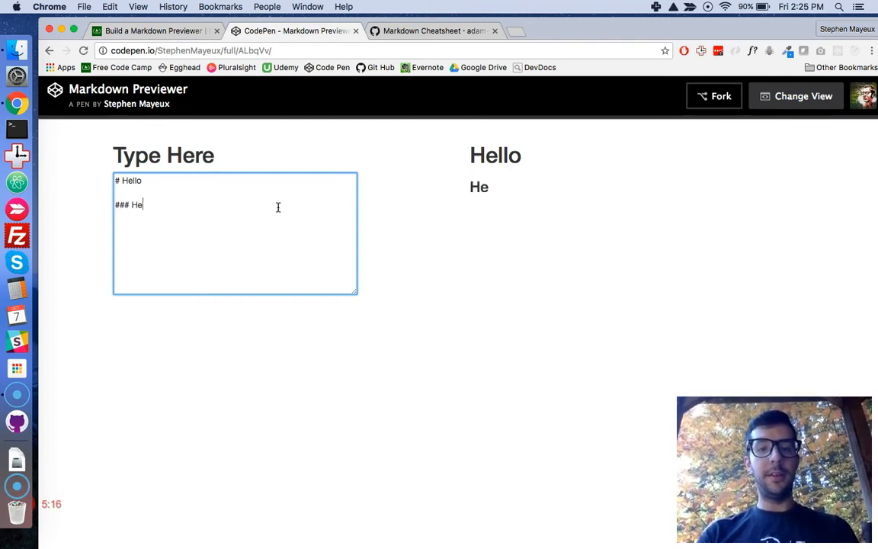
pyautogui.write('ow are you?!')
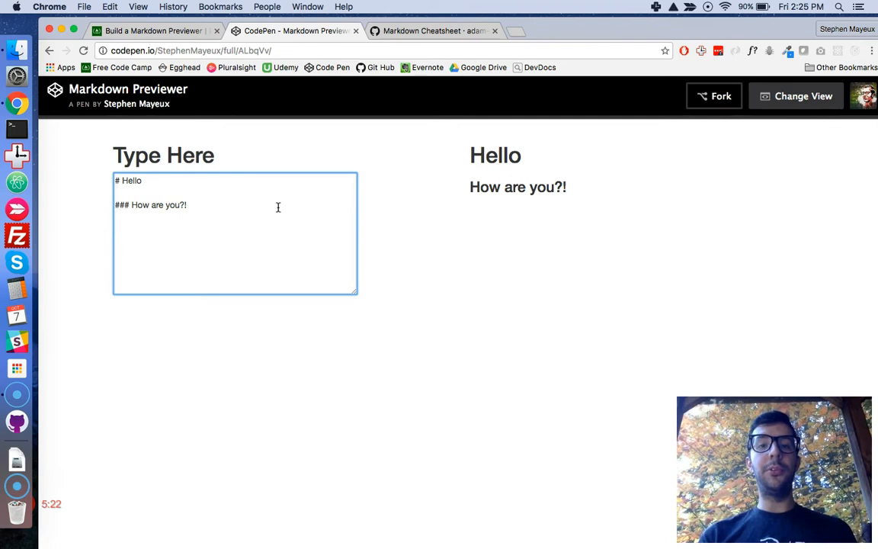
# Step: Type 'You are *such* a **good** developer!!' with italic and bold words
pyautogui.write('You')
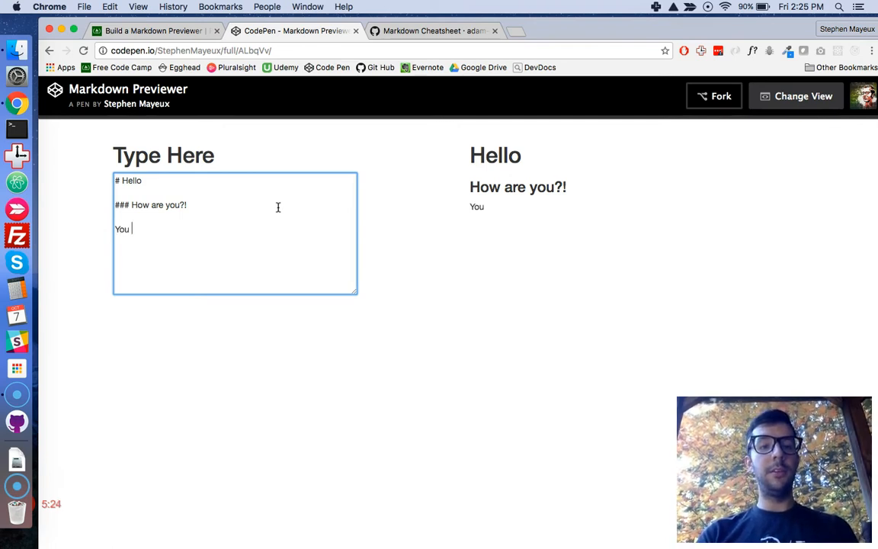
pyautogui.write('are su')
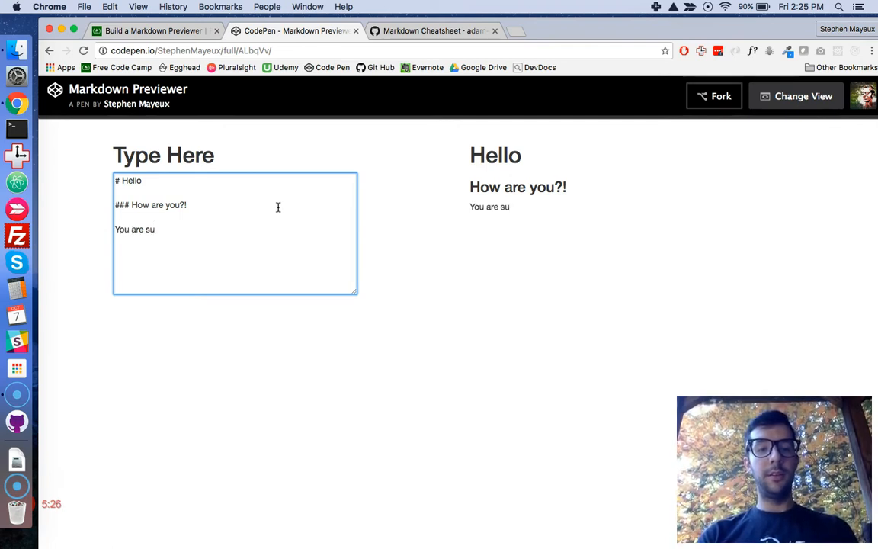
pyautogui.write('*')
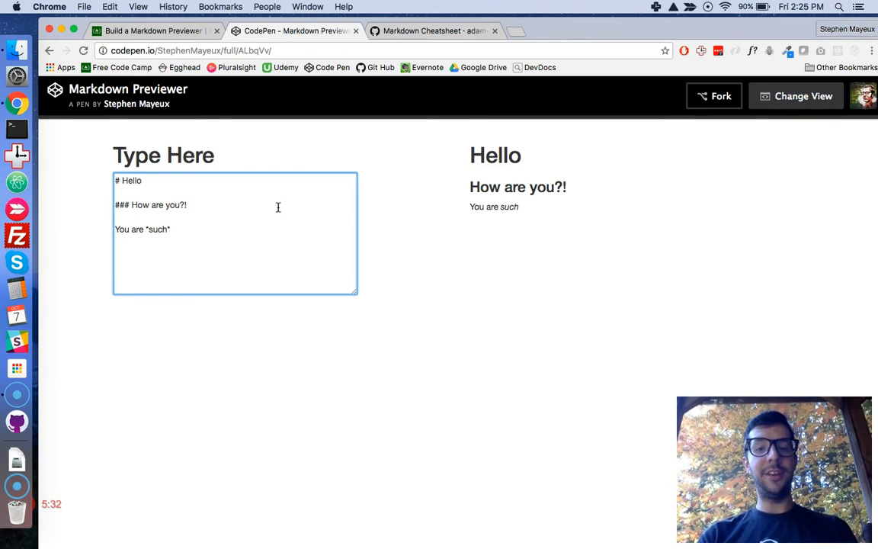
pyautogui.write('a **good** devel')
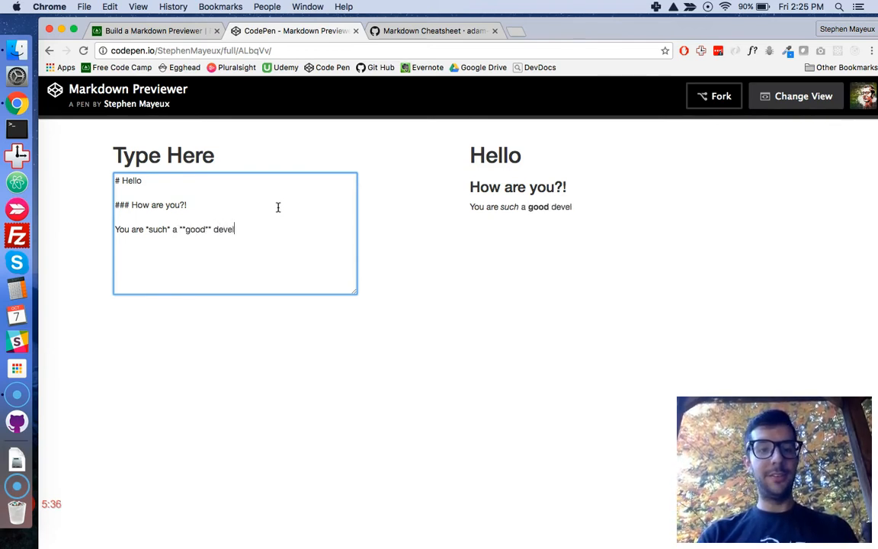
pyautogui.write('oper!!')
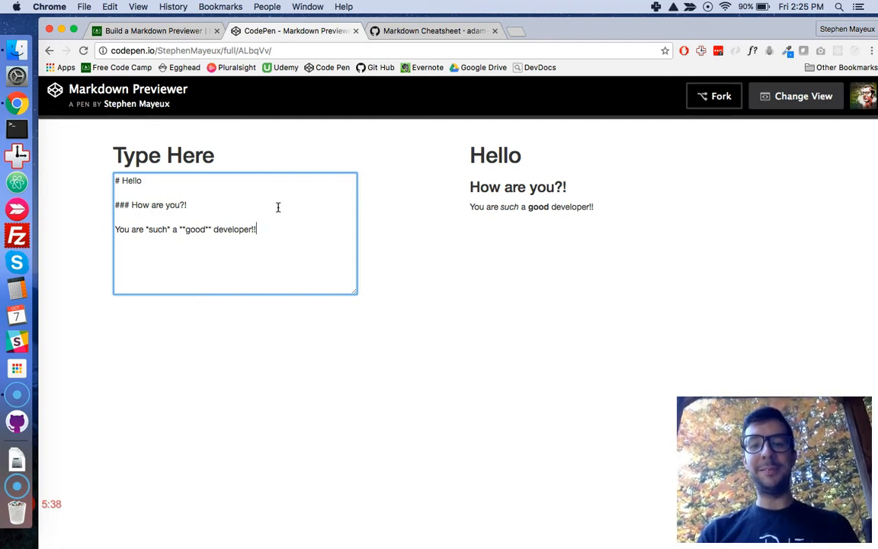
pyautogui.moveTo(540, 296)
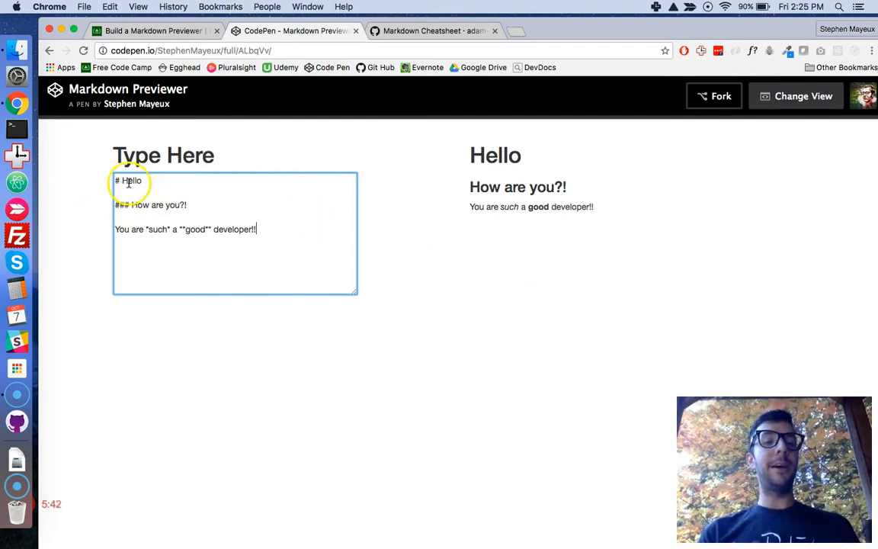
pyautogui.moveTo(176, 252)
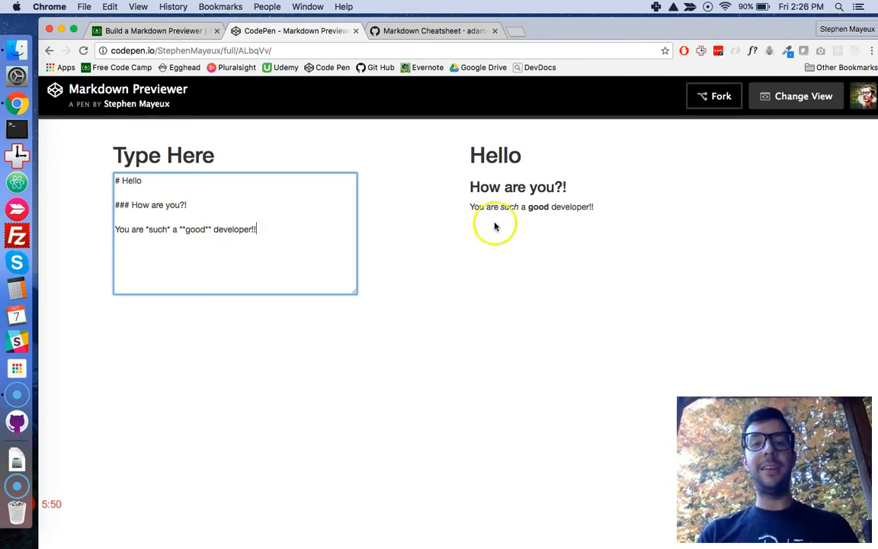
pyautogui.moveTo(545, 271)
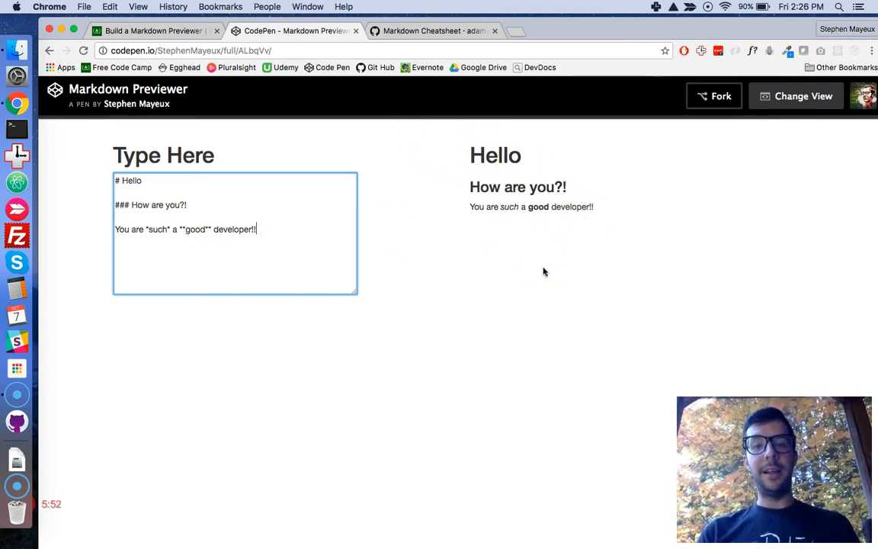